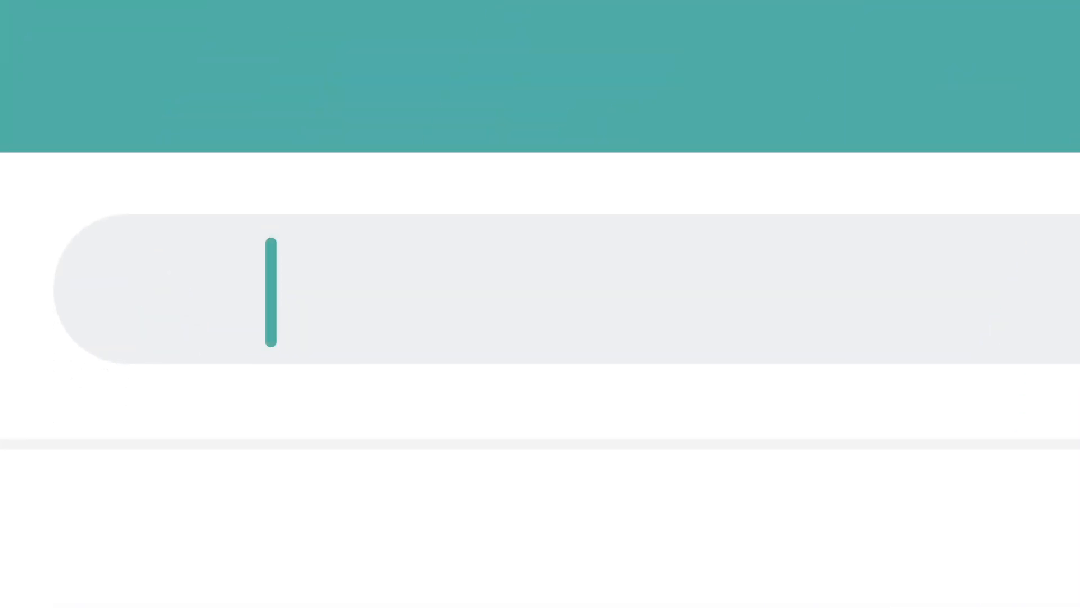
Go to nordpass.com in the web browser.
type("nordpass.com")
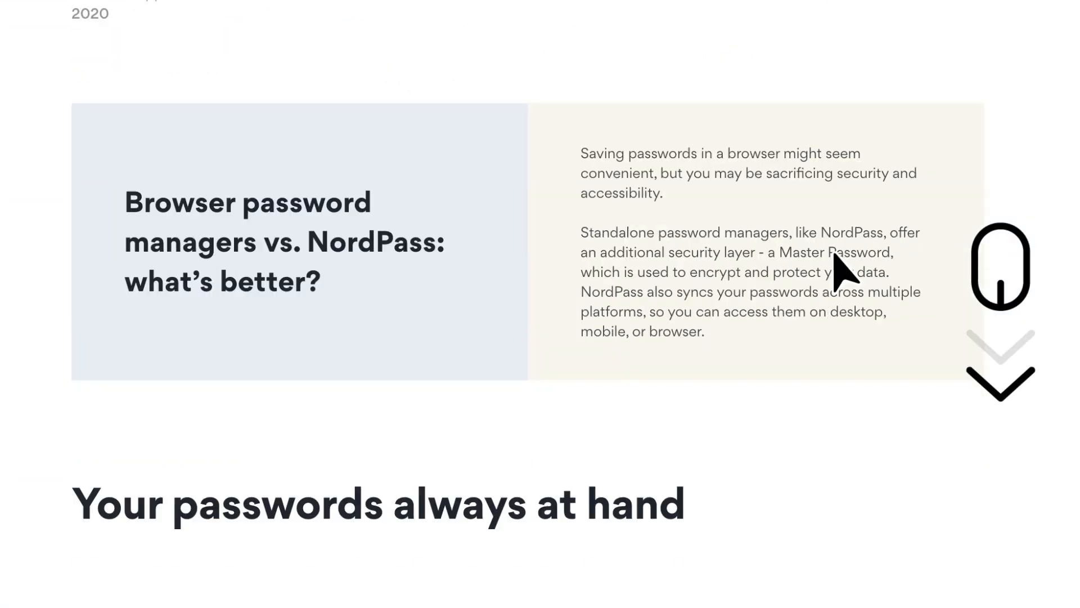
Scroll to the footer and choose Windows under Apps to reach the Windows download page.
scroll("down", 3)
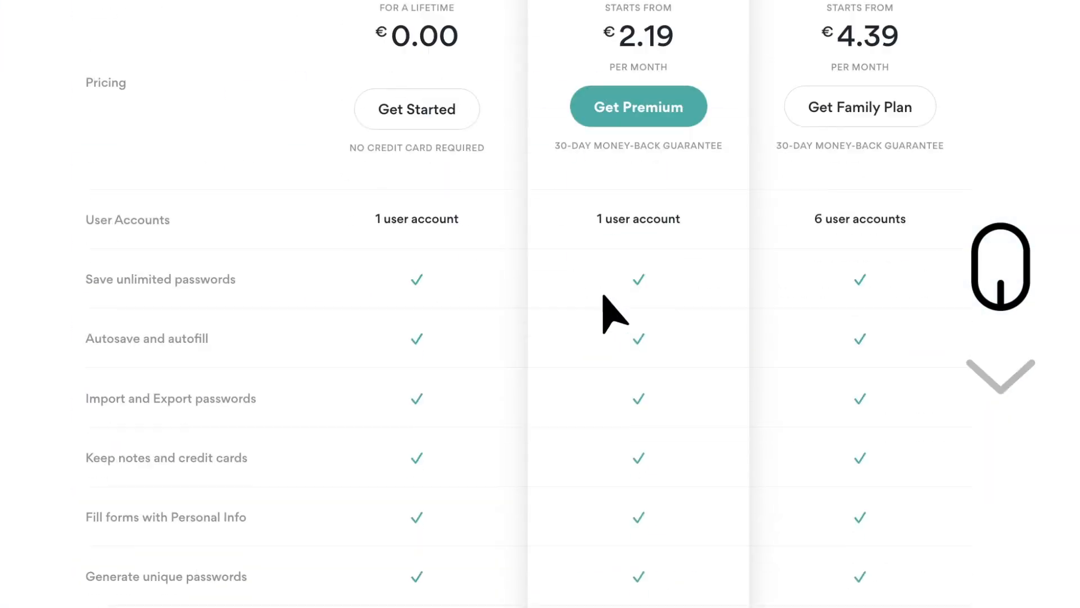
scroll("down", 3)
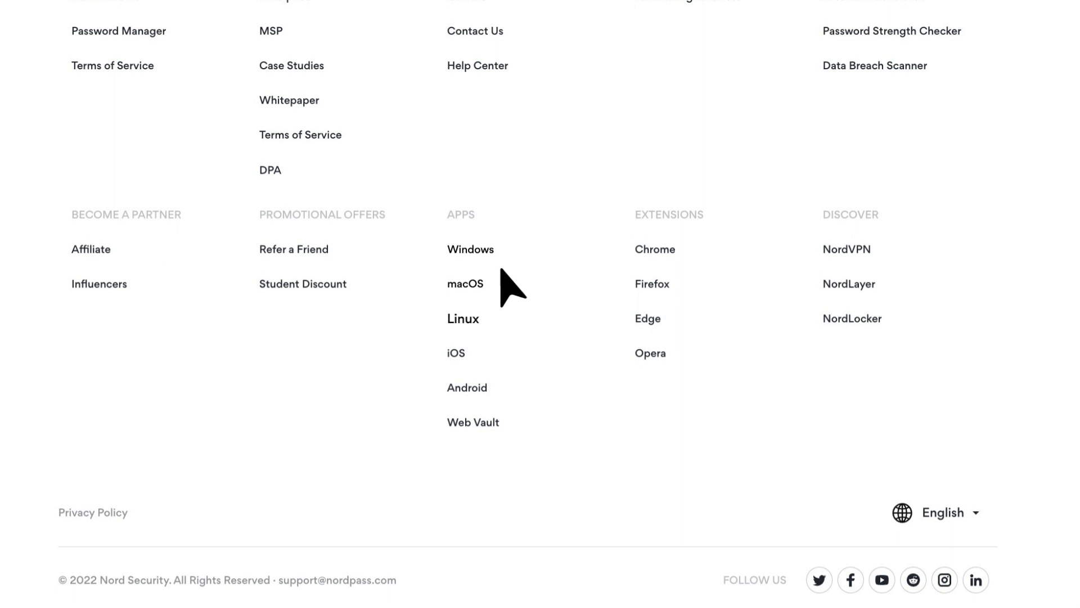
mouse_move(470, 249)
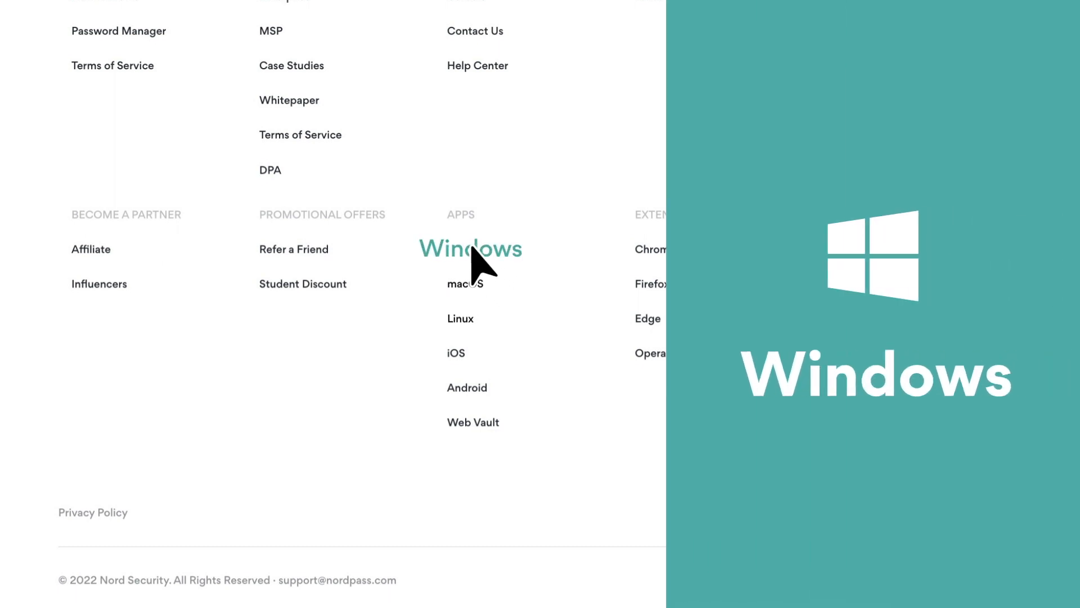
left_click(470, 248)
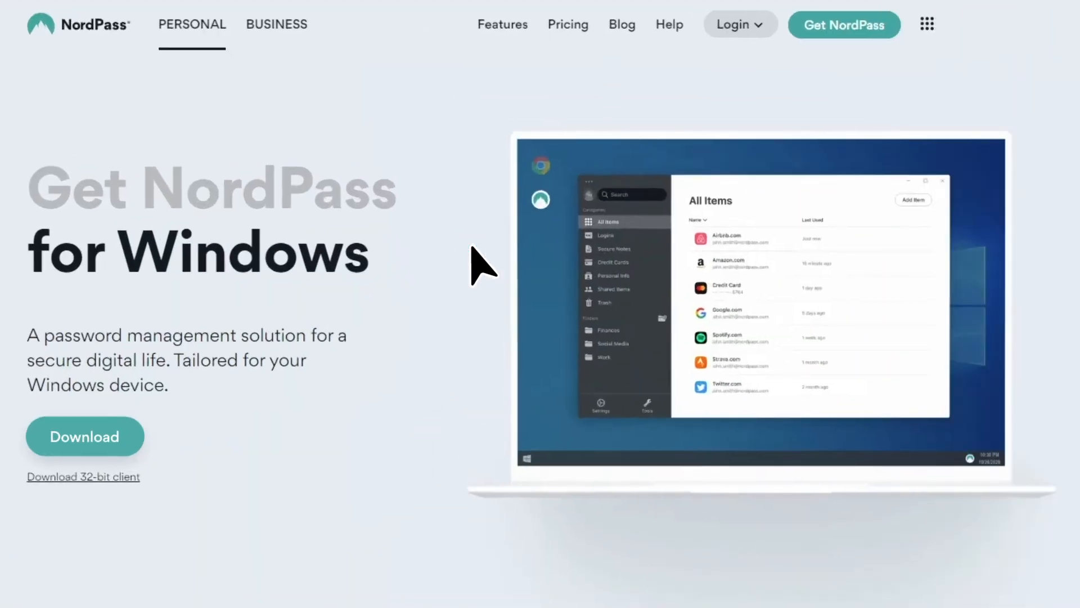
Choose macOS under Apps in the footer instead.
left_click(85, 436)
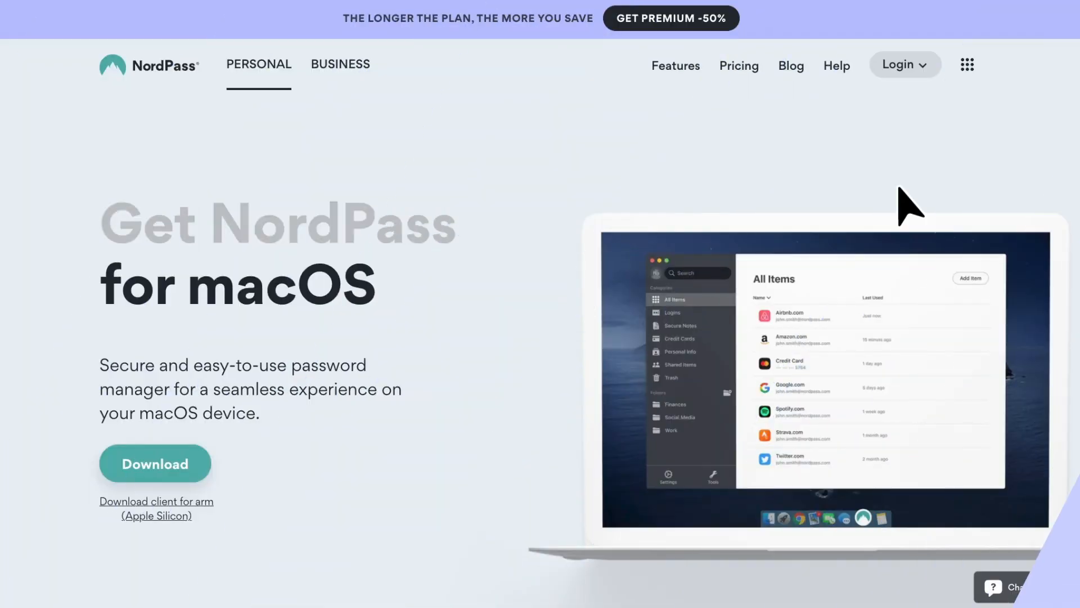
Copy NordPass into Applications and confirm opening the downloaded app.
scroll("down", 3)
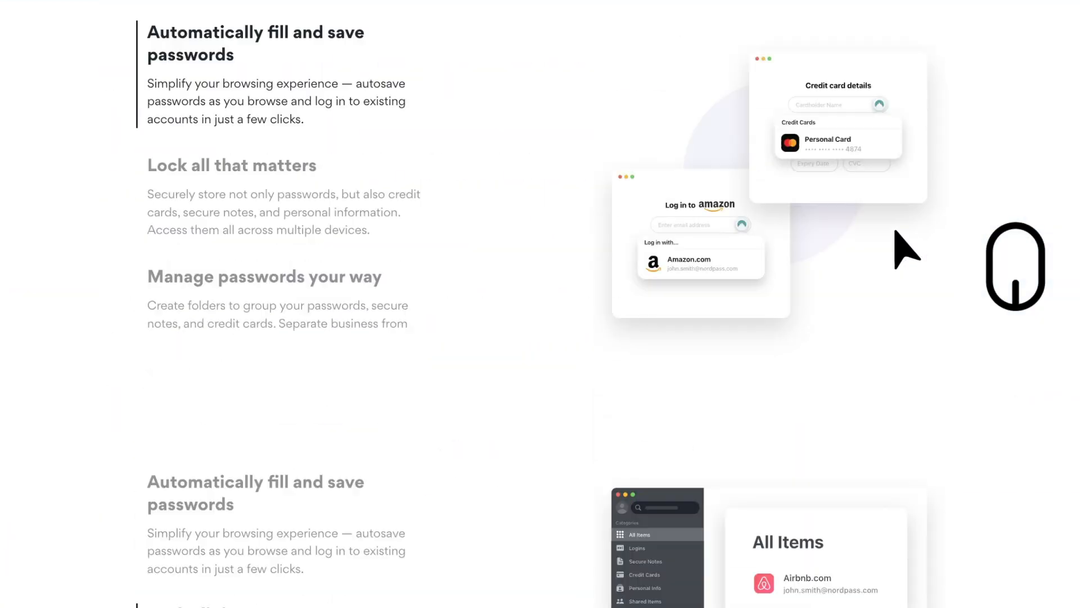
scroll("down", 3)
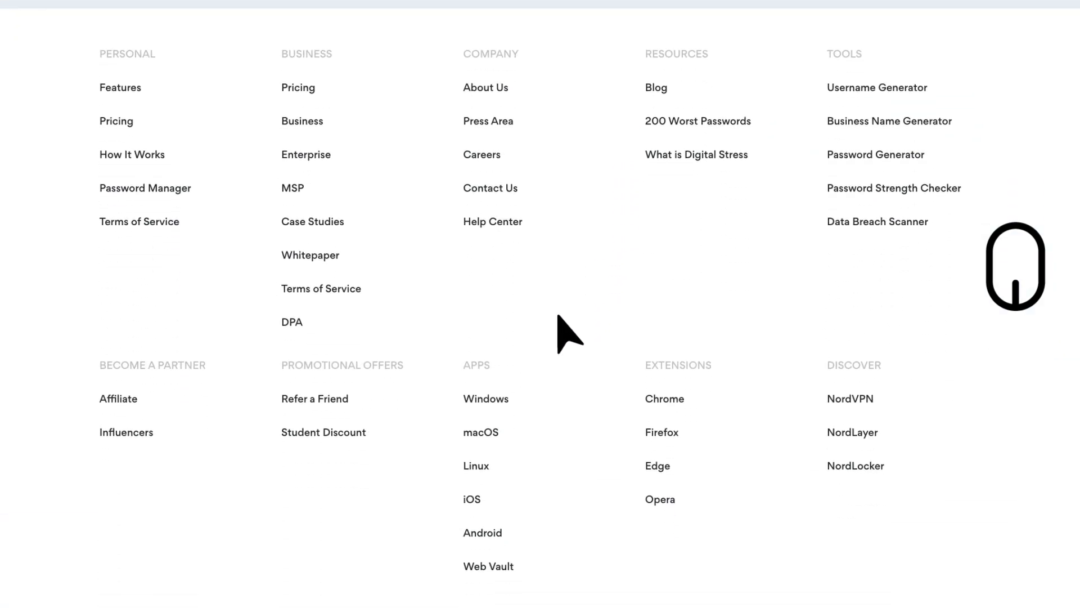
scroll("down", 3)
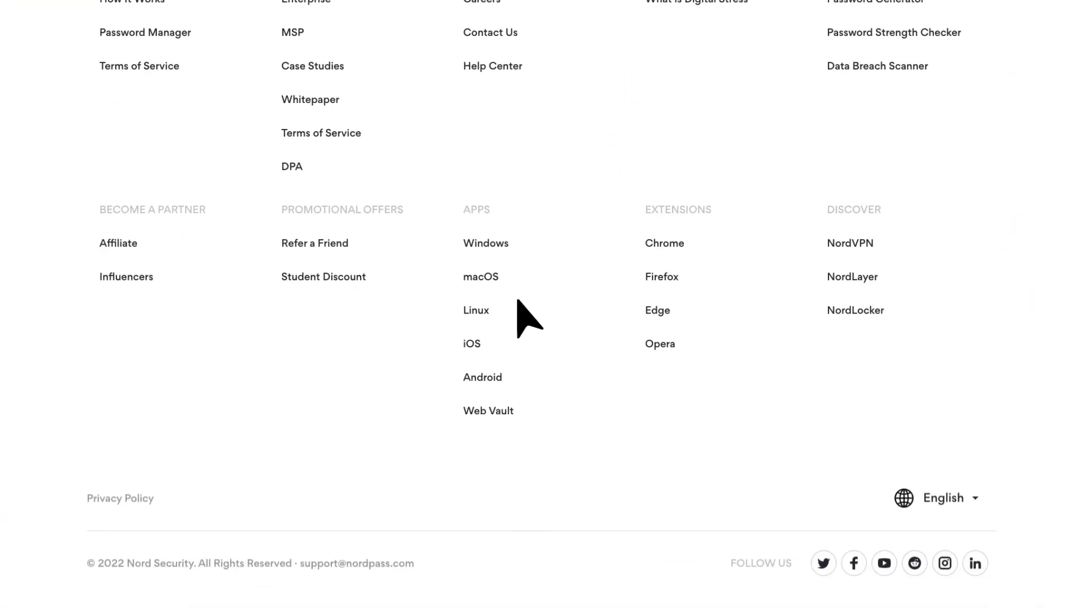
mouse_move(485, 276)
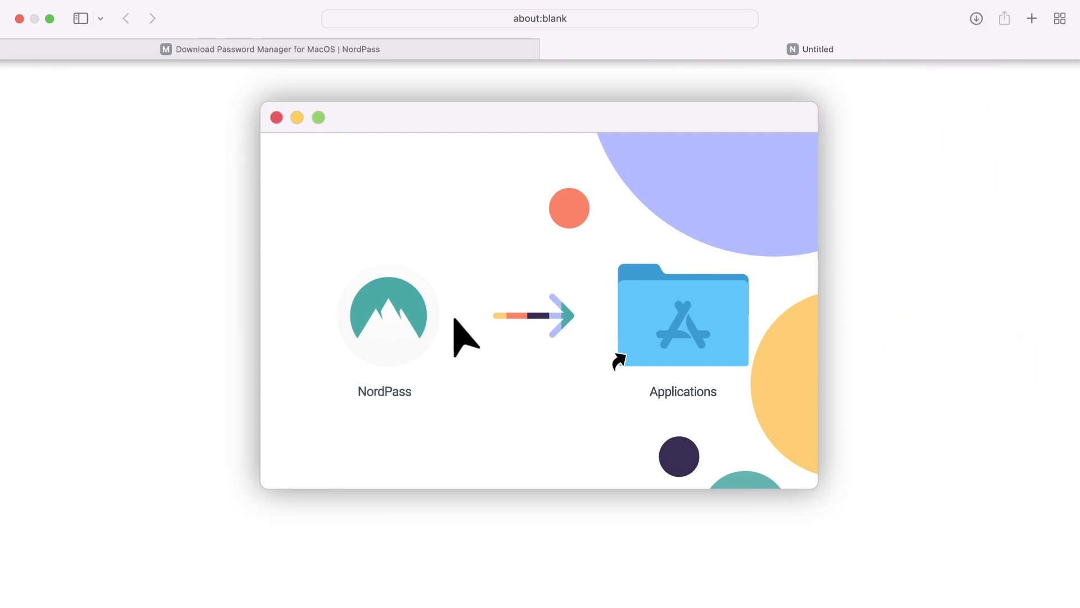
left_click_drag(385, 316, 682, 316)
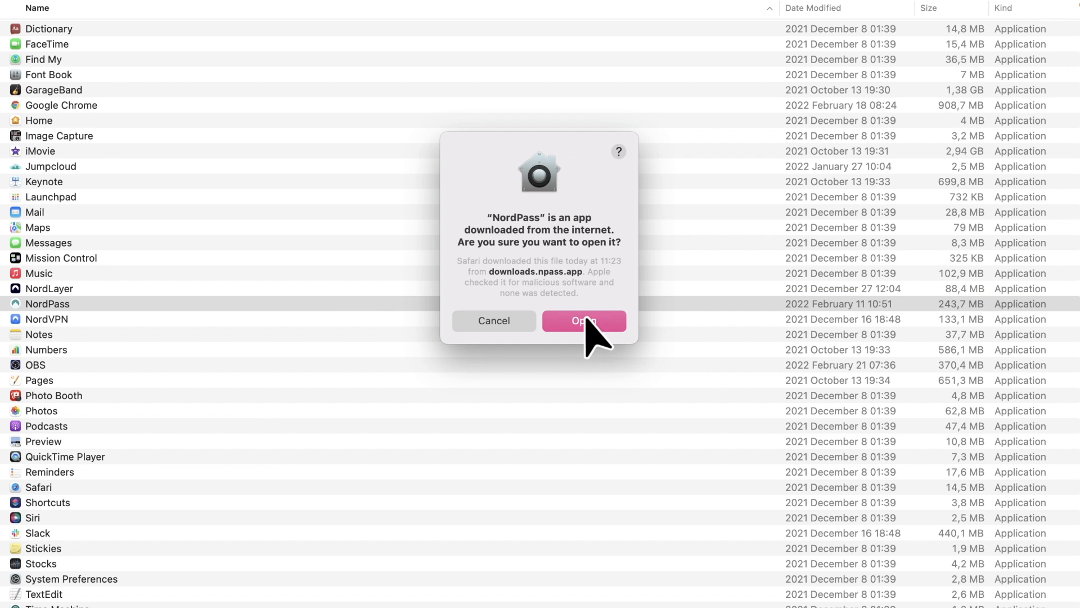
left_click(583, 320)
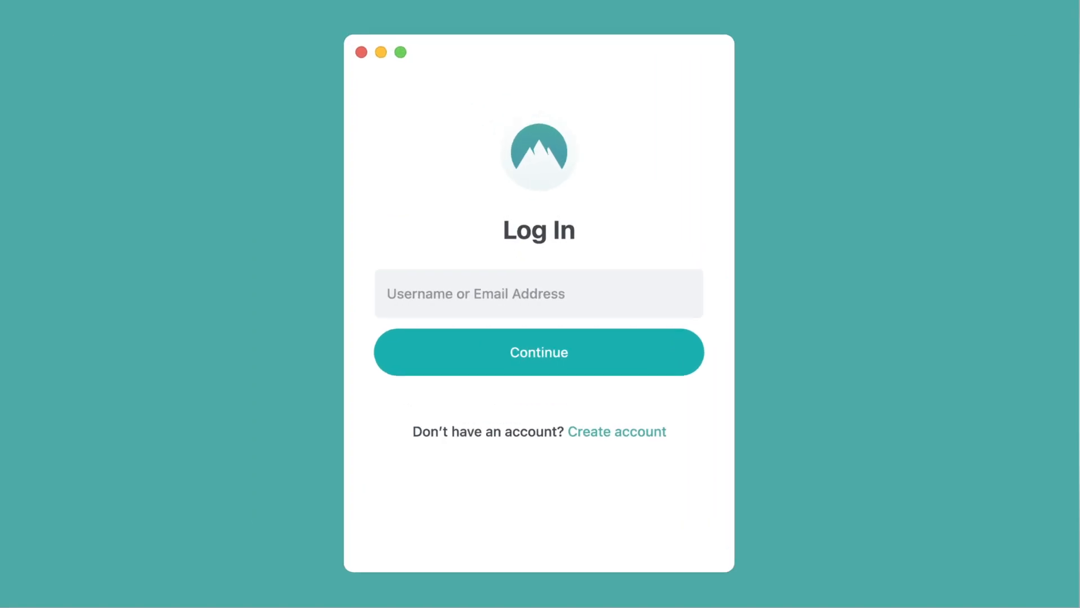